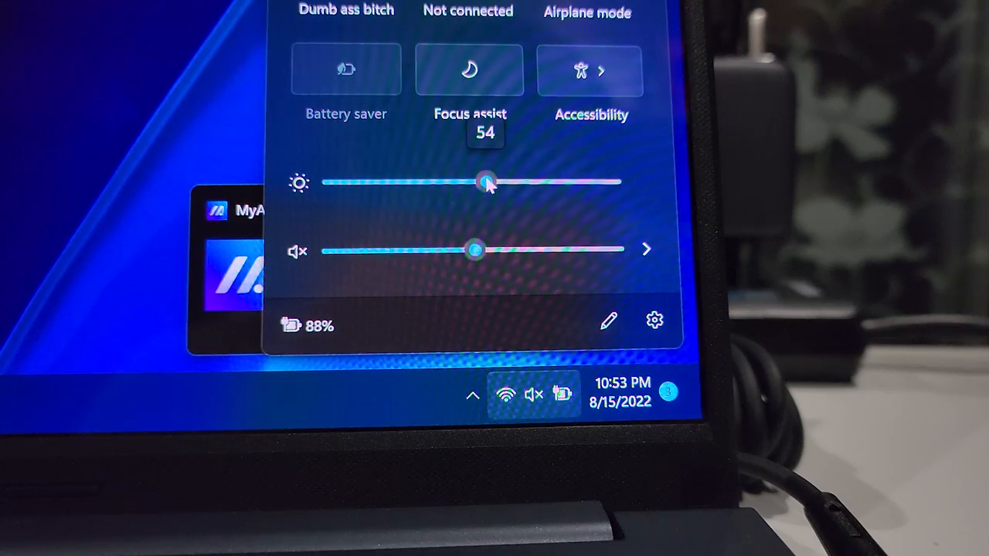
- Set the Windows screen brightness to about 54 percent via Quick Settings
left_click_drag(485, 182, 495, 183)
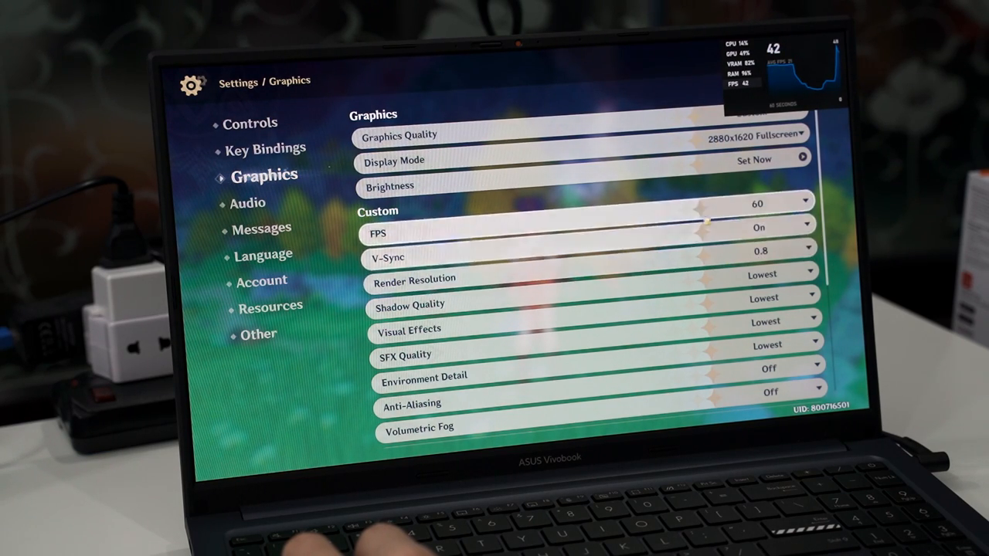
- Review the windowed low-quality graphics options and close Settings to resume gameplay
scroll("down", 3)
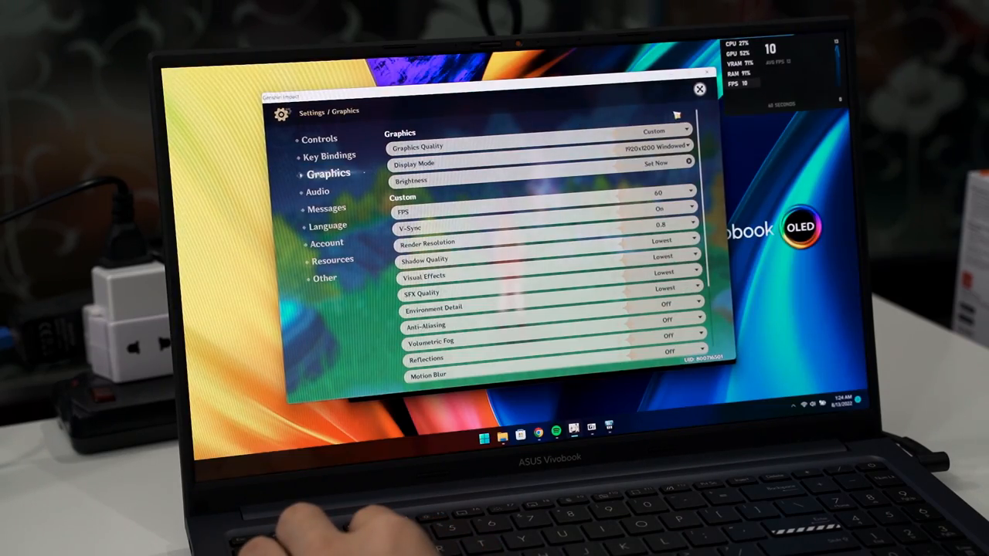
left_click(699, 89)
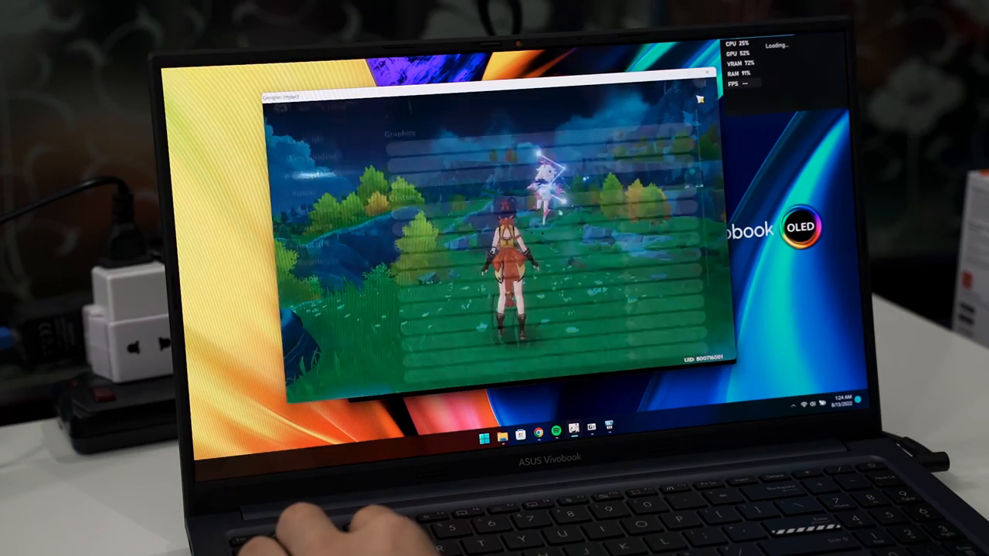